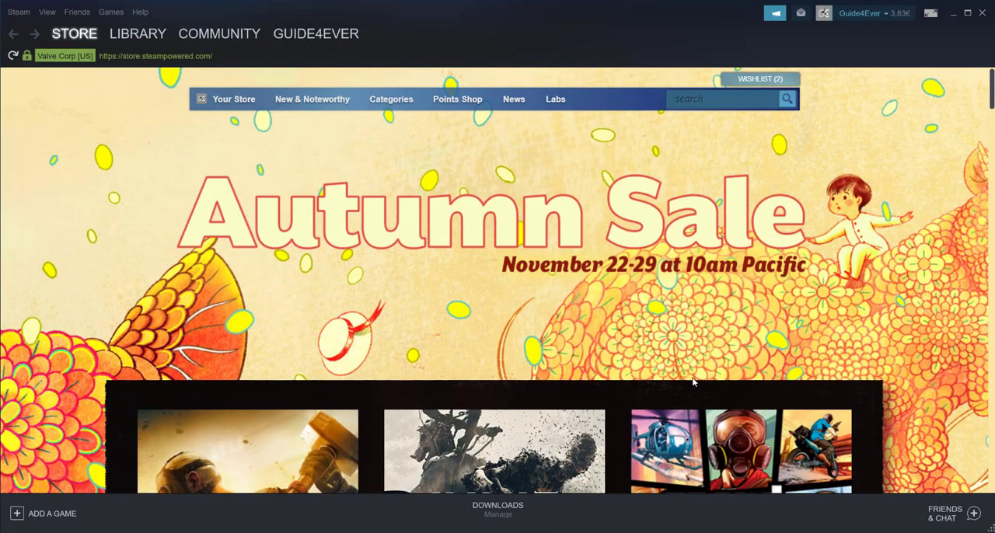
mouse_move(932, 521)
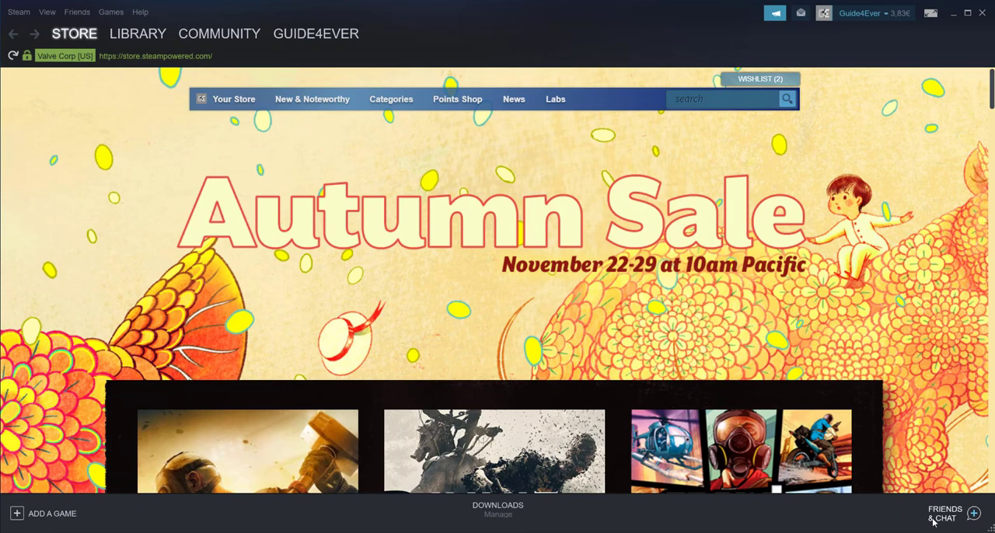
mouse_move(966, 523)
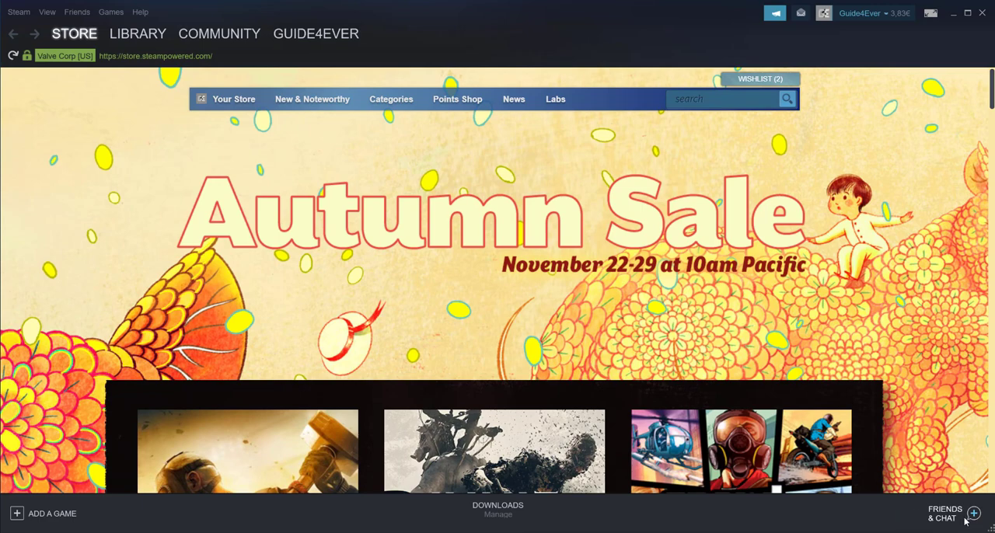
Open the Friends & Chat list and its status menu listing Edit Profile Name.
click(945, 514)
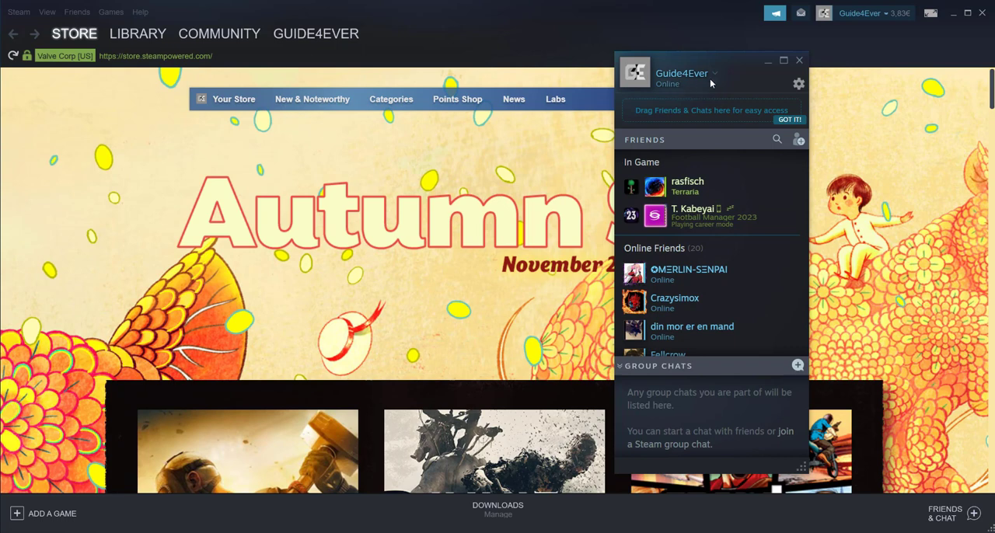
mouse_move(713, 78)
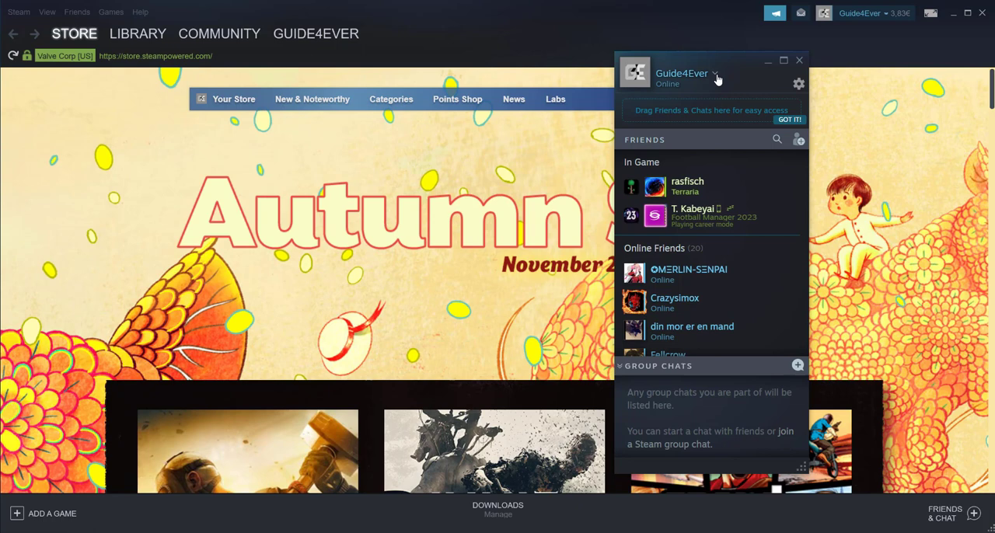
click(714, 73)
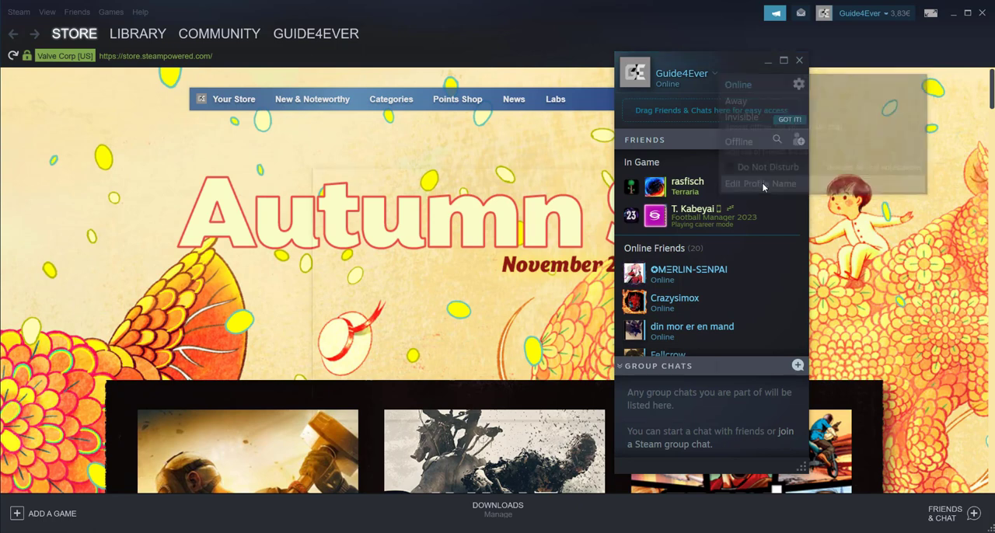
Change the profile name from Guide4Ever to 'SomethingNew' via Edit Profile Name.
click(758, 184)
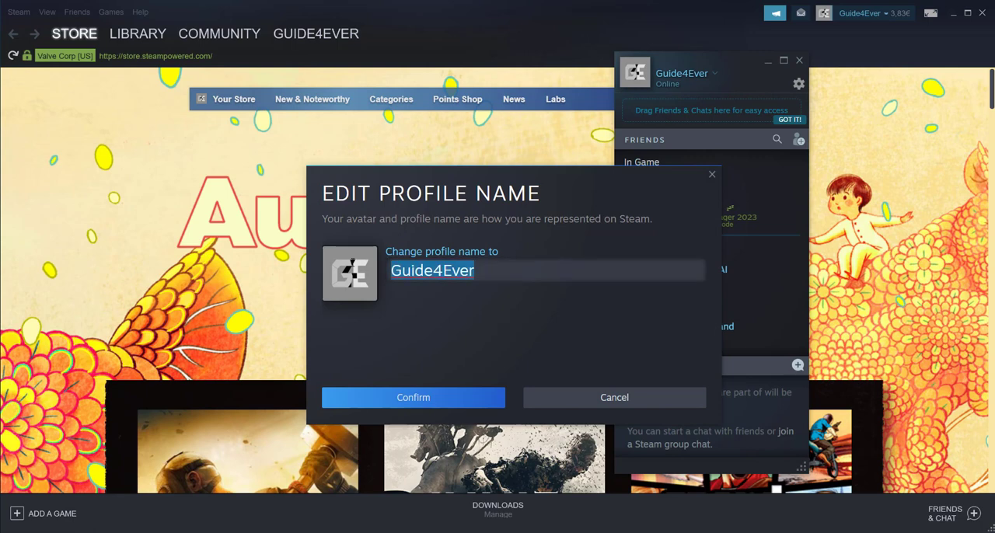
text(Some)
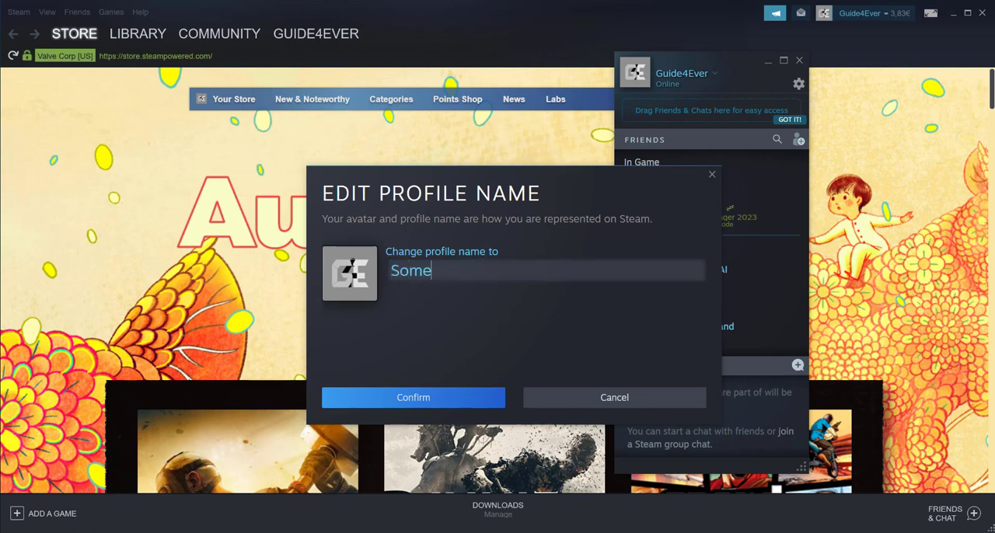
text(thingNew)
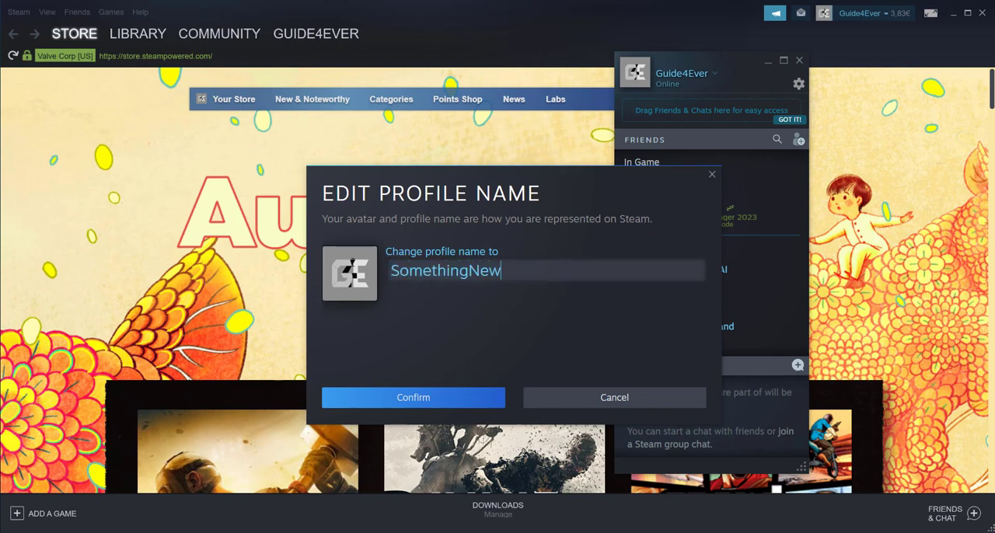
click(413, 398)
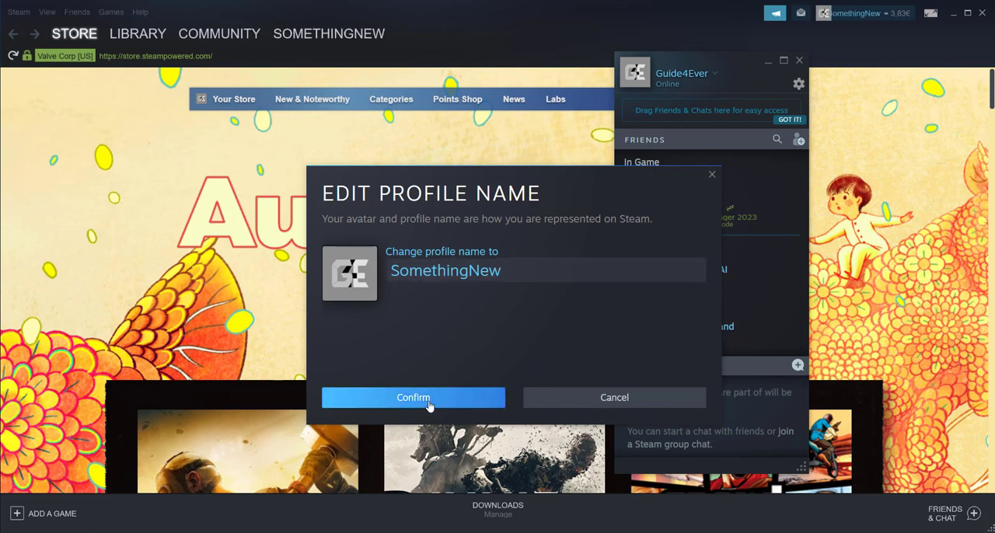
Dismiss the name editor and open the account's own profile page from the account dropdown.
click(412, 397)
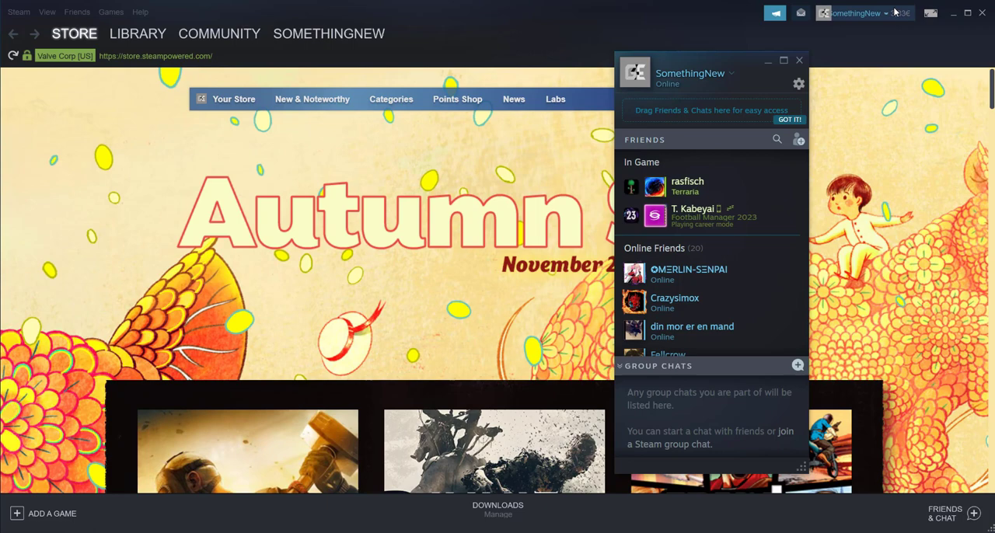
click(855, 12)
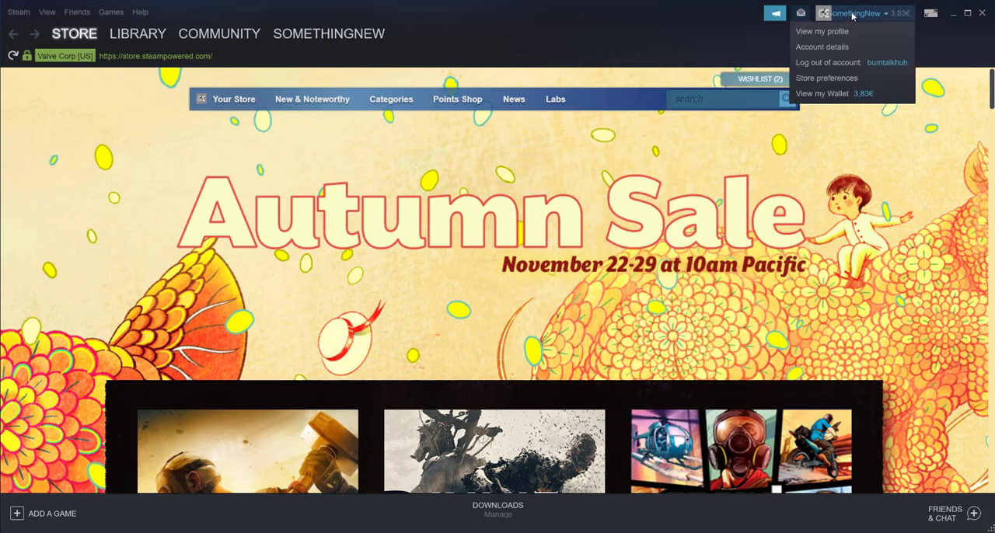
click(821, 31)
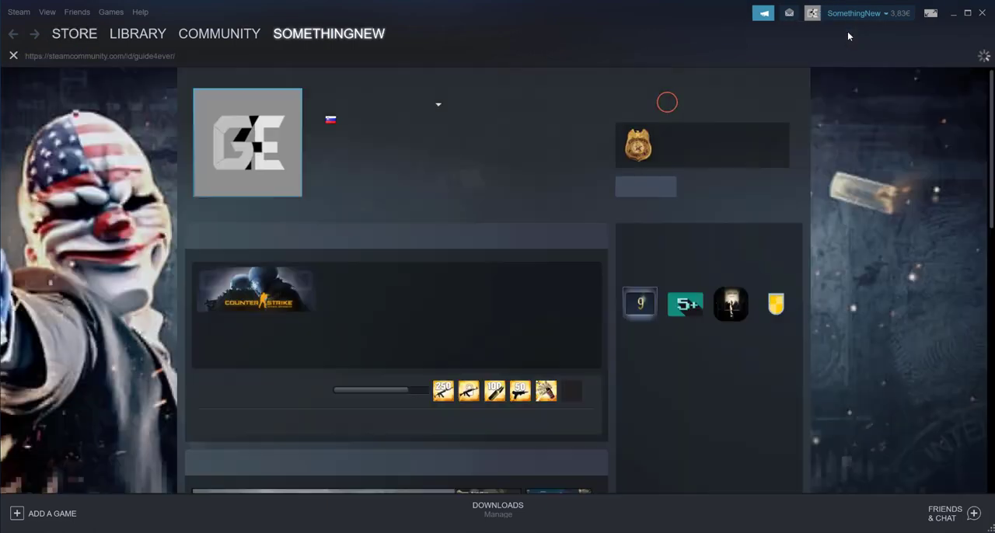